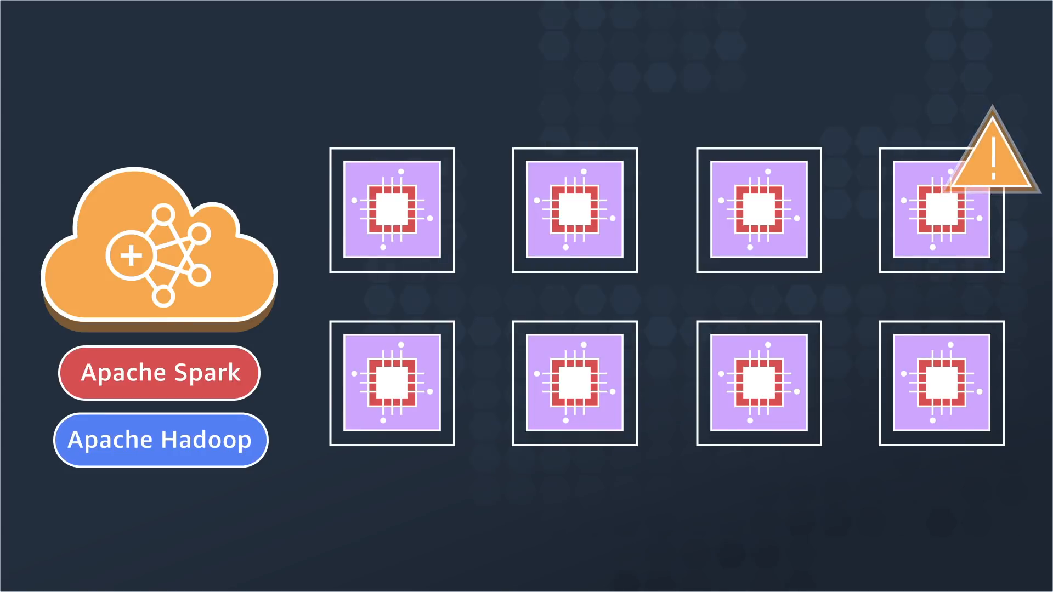
pyautogui.click(989, 164)
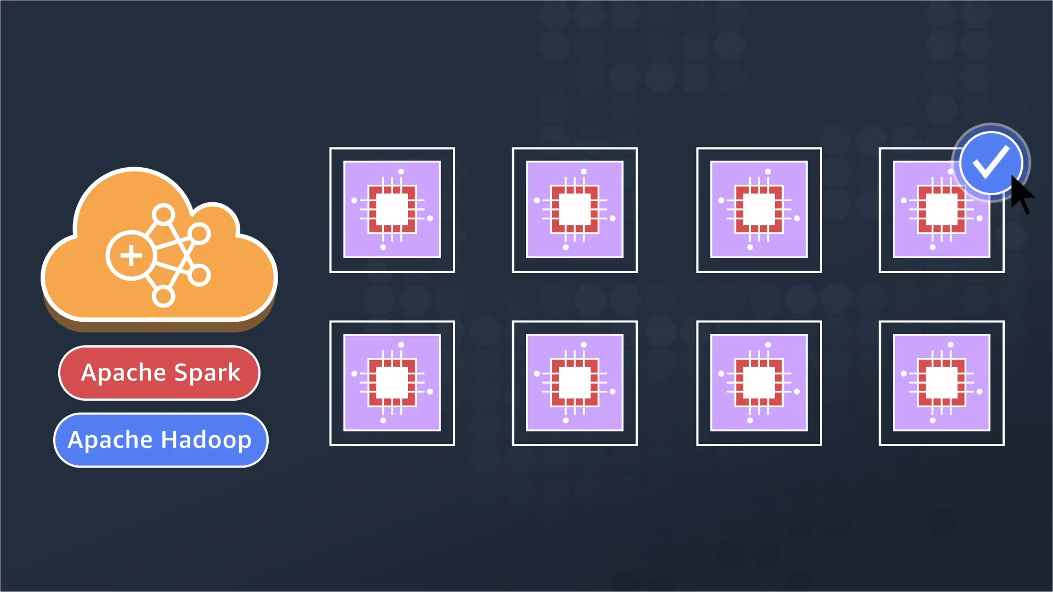